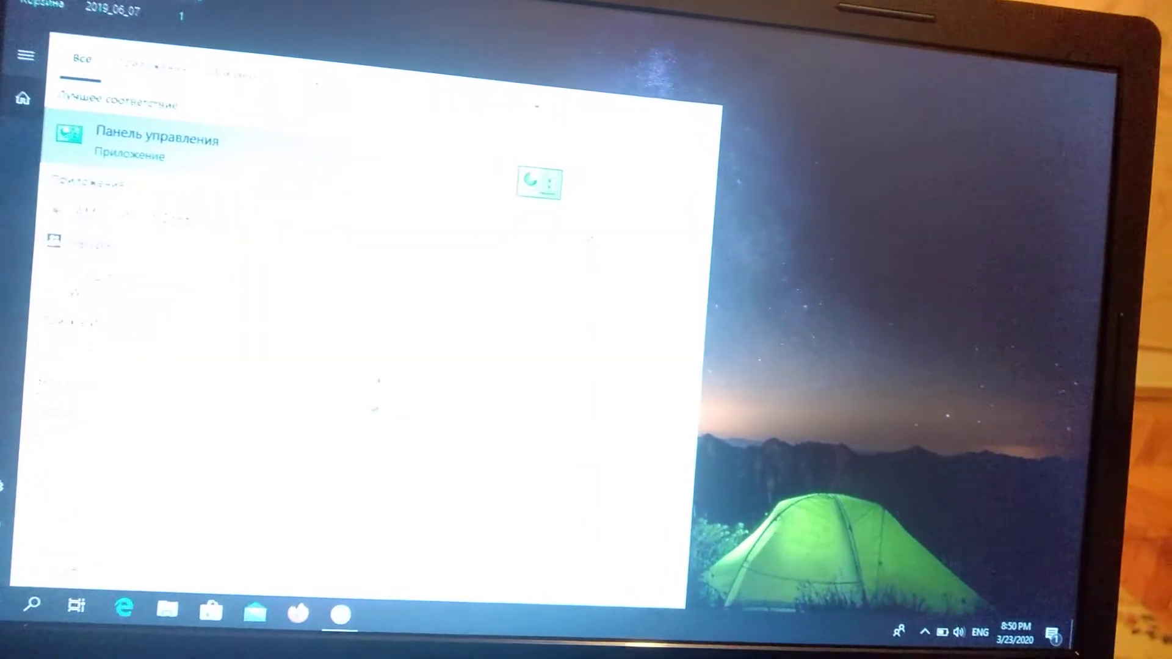
- Open Control Panel from the Start menu search results
left_click(156, 139)
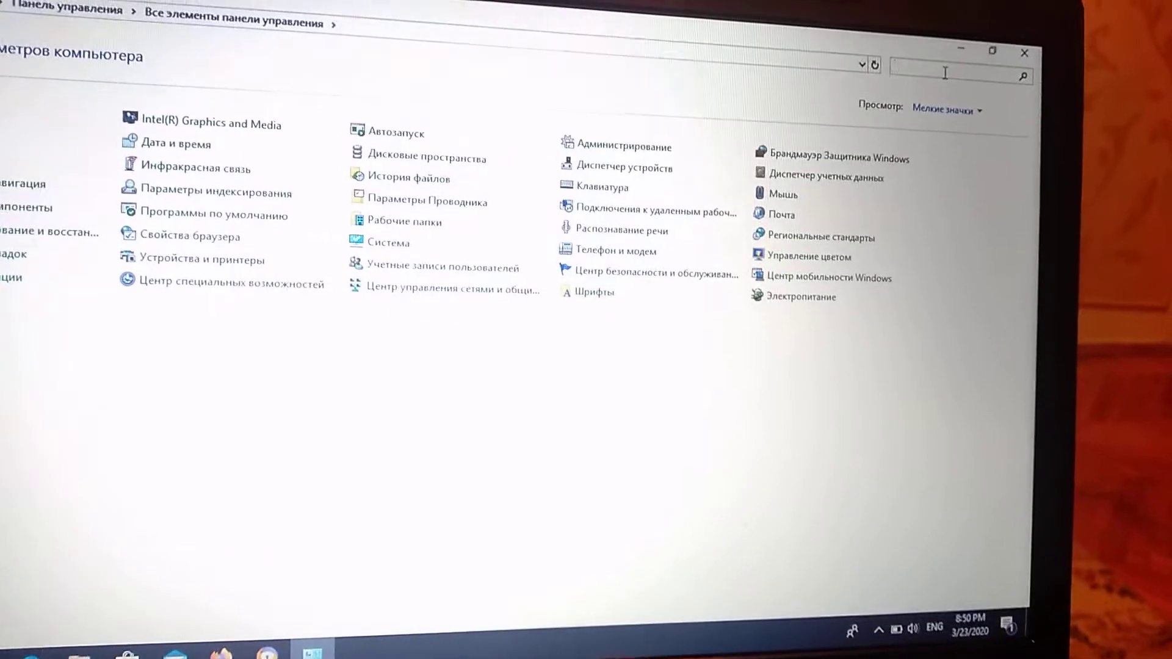
- Search Control Panel for 'troubleshoot' to list the Troubleshooting results
type("tr")
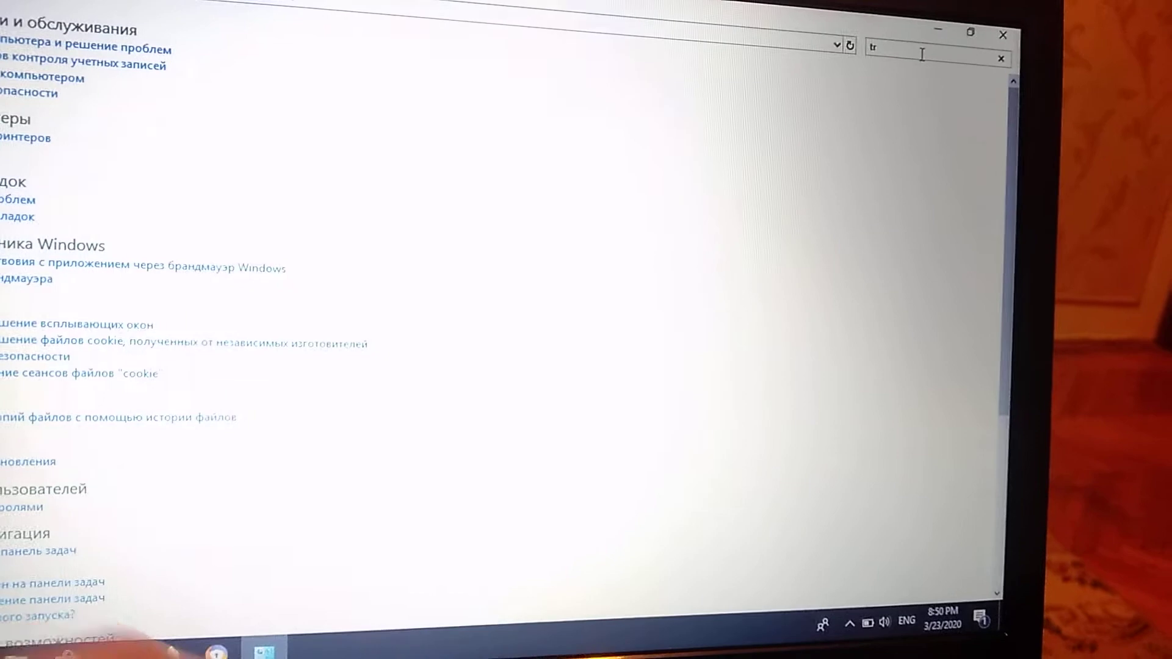
left_click(1003, 35)
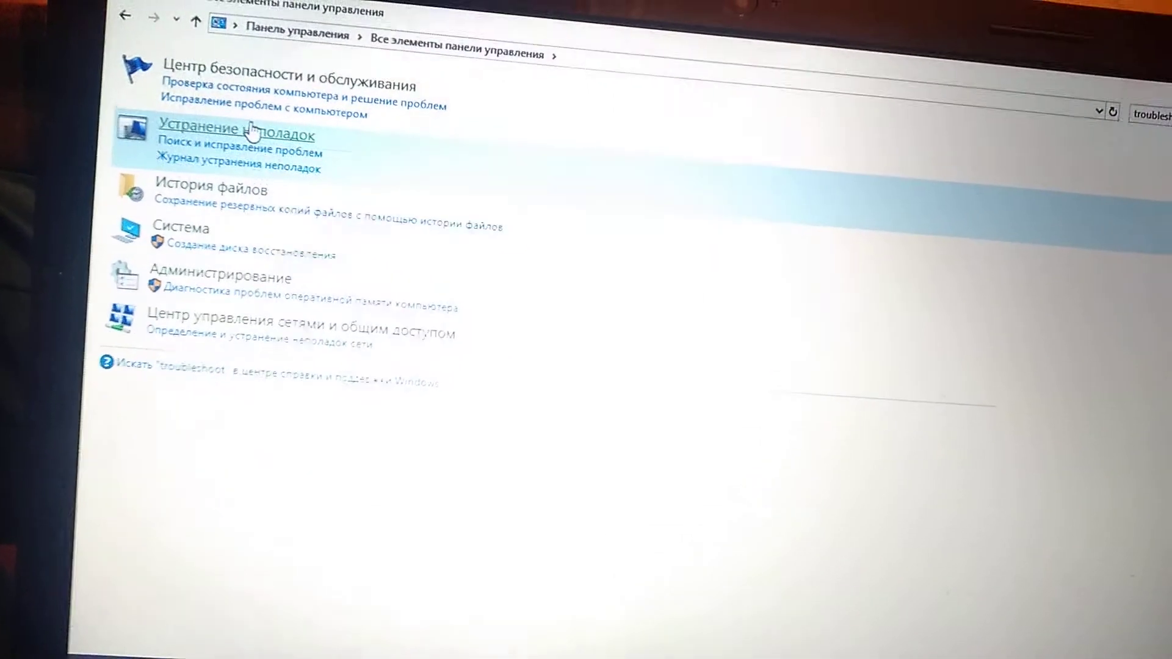
- Launch the Windows Update troubleshooter from the Troubleshooting page
left_click(240, 132)
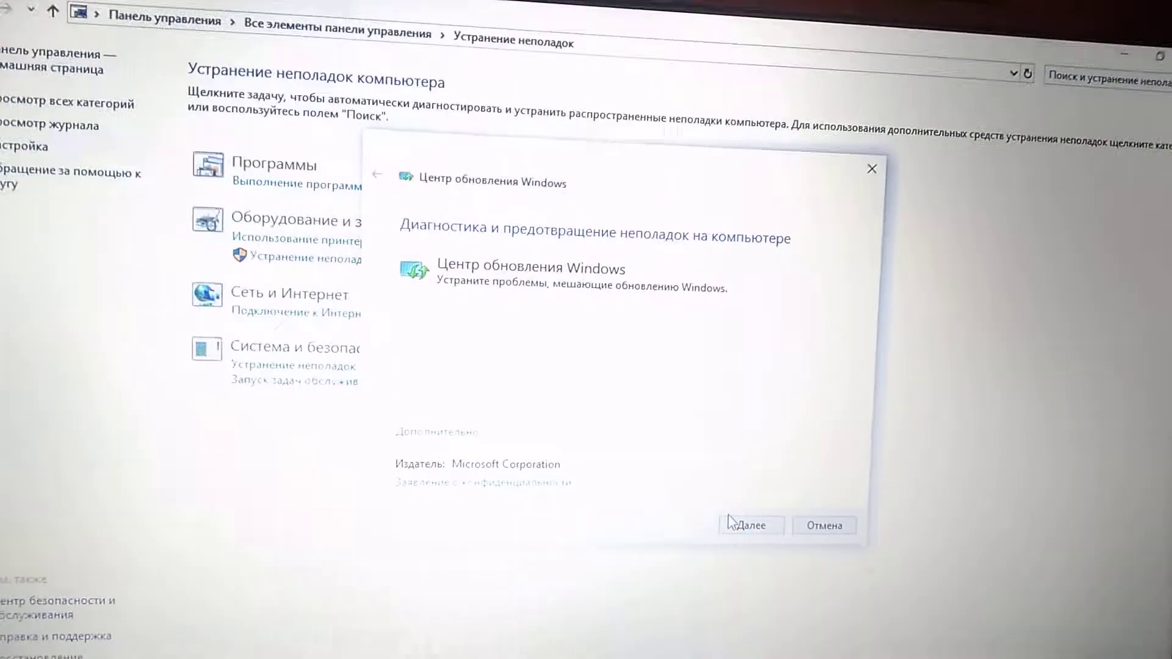
- Advance the Windows Update troubleshooter past its opening screen to start diagnosis
left_click(750, 526)
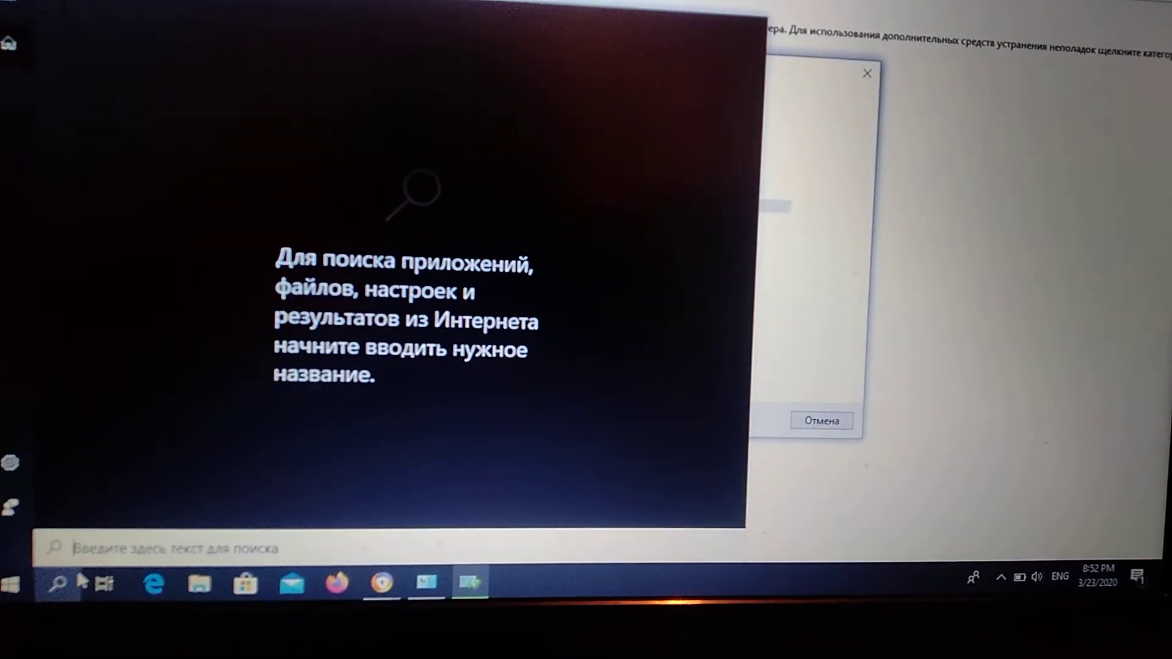
type("services")
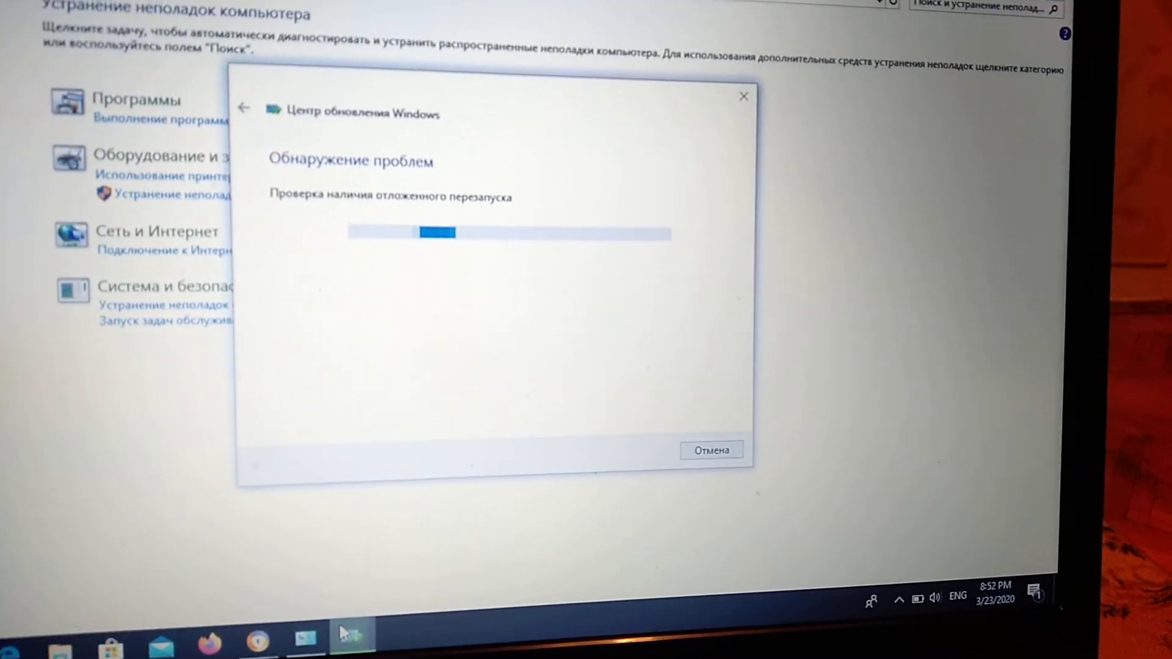
mouse_move(353, 639)
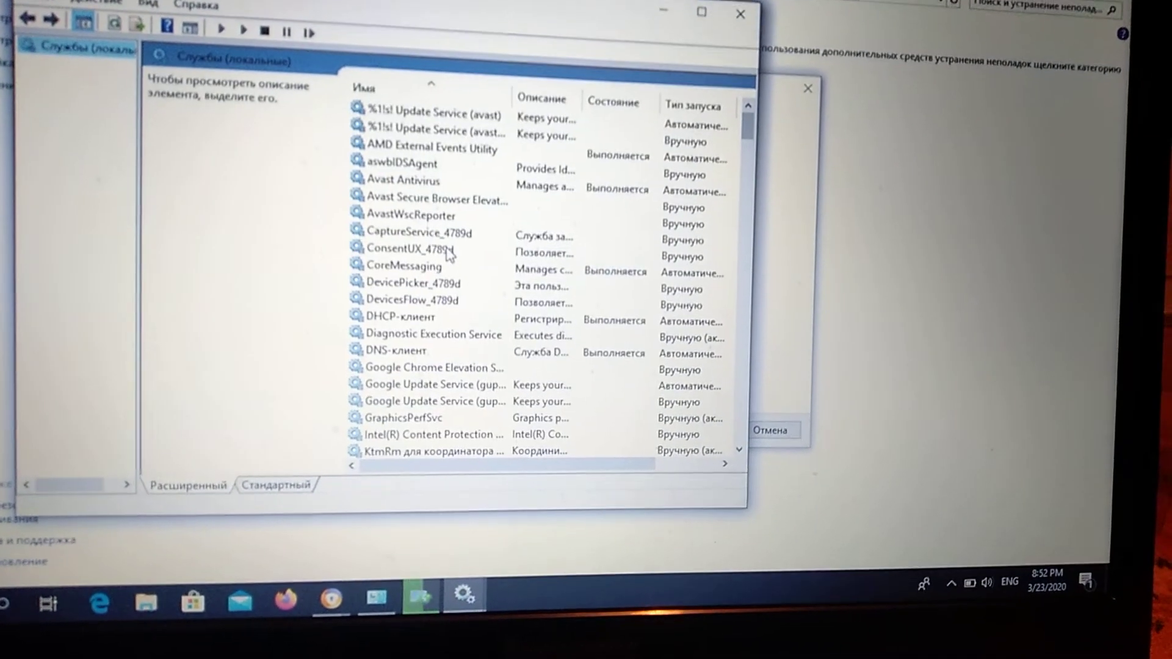
- Find Центр обновления Windows in the Services list and open its context menu
scroll("down", 3)
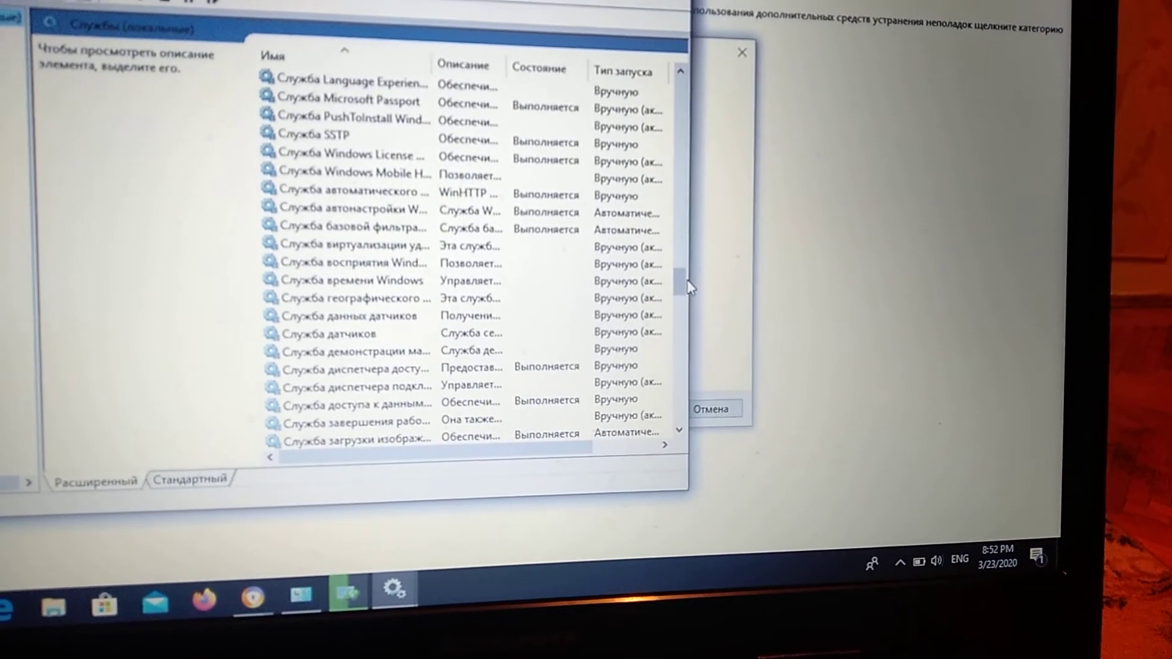
scroll("down", 3)
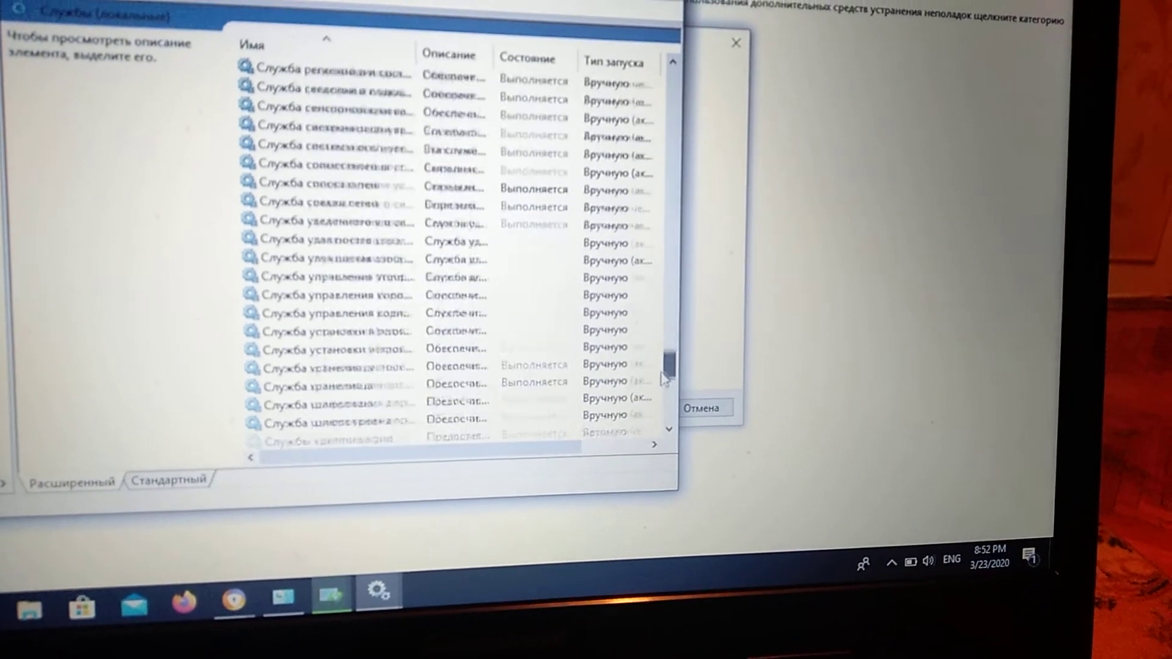
scroll("down", 3)
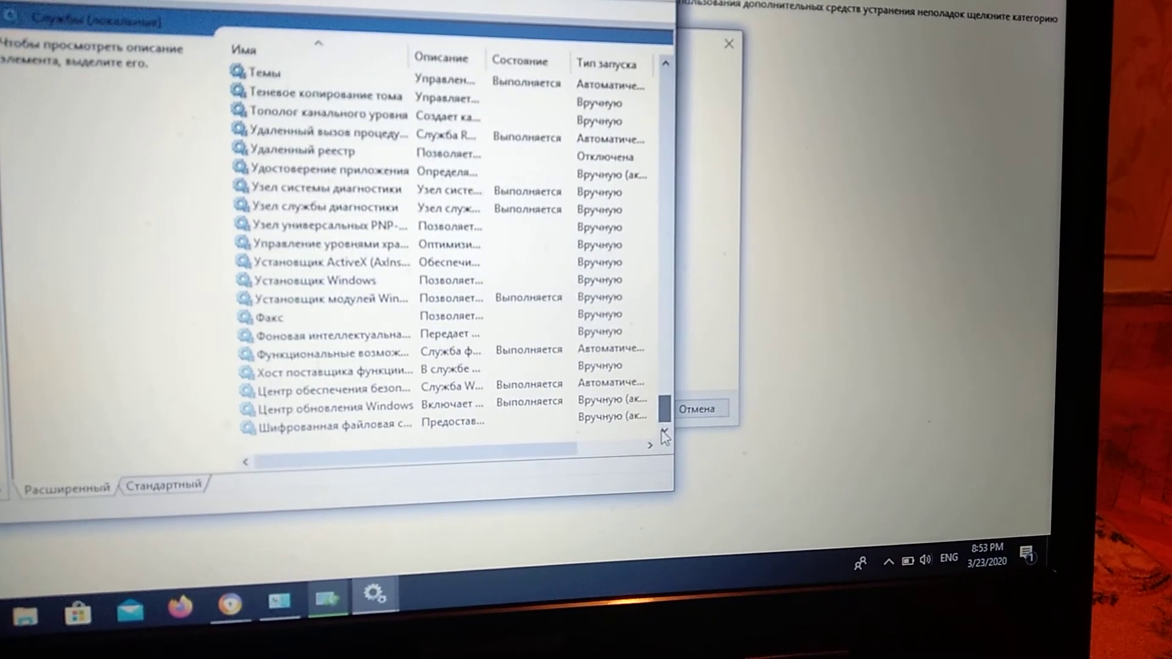
scroll("down", 3)
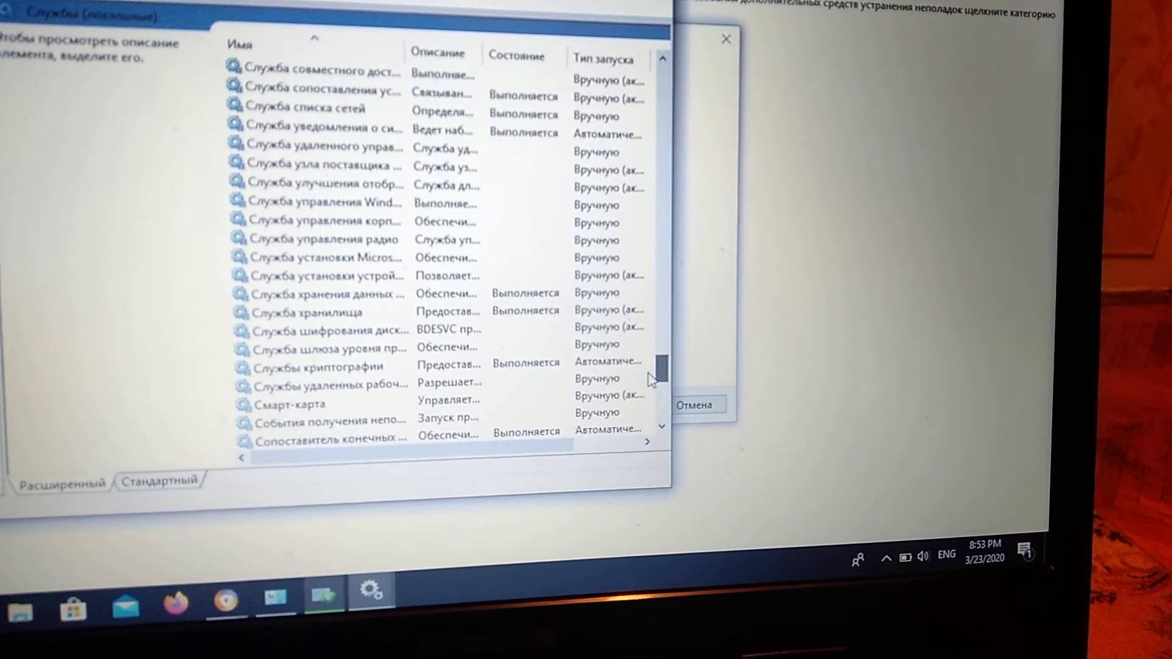
scroll("up", 3)
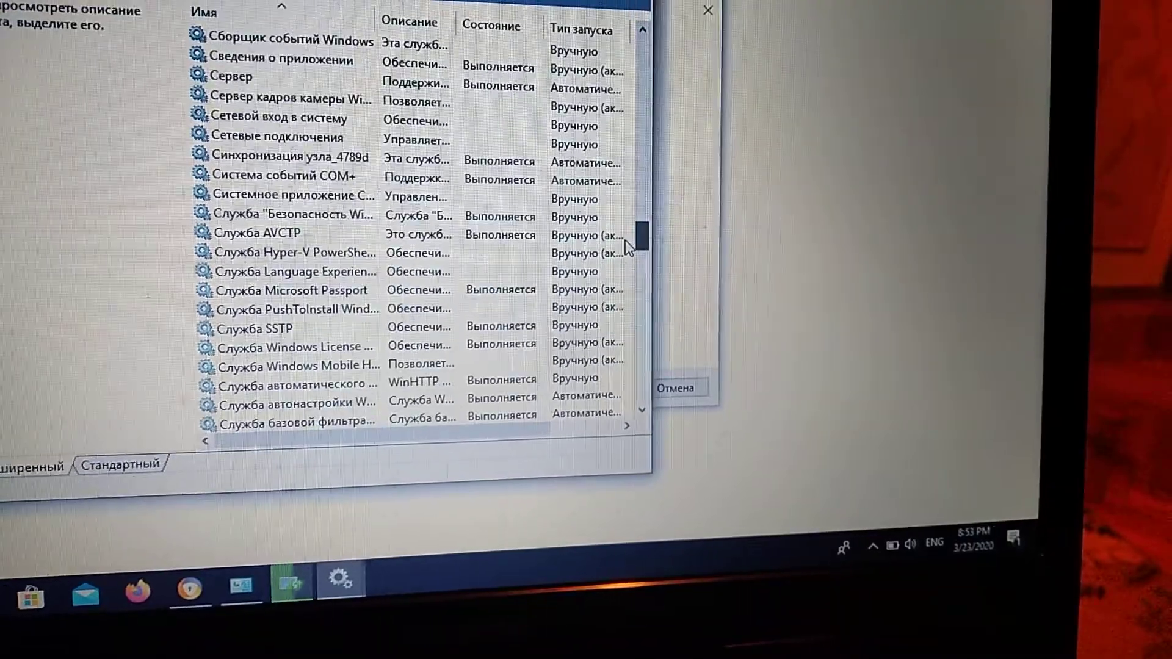
scroll("down", 3)
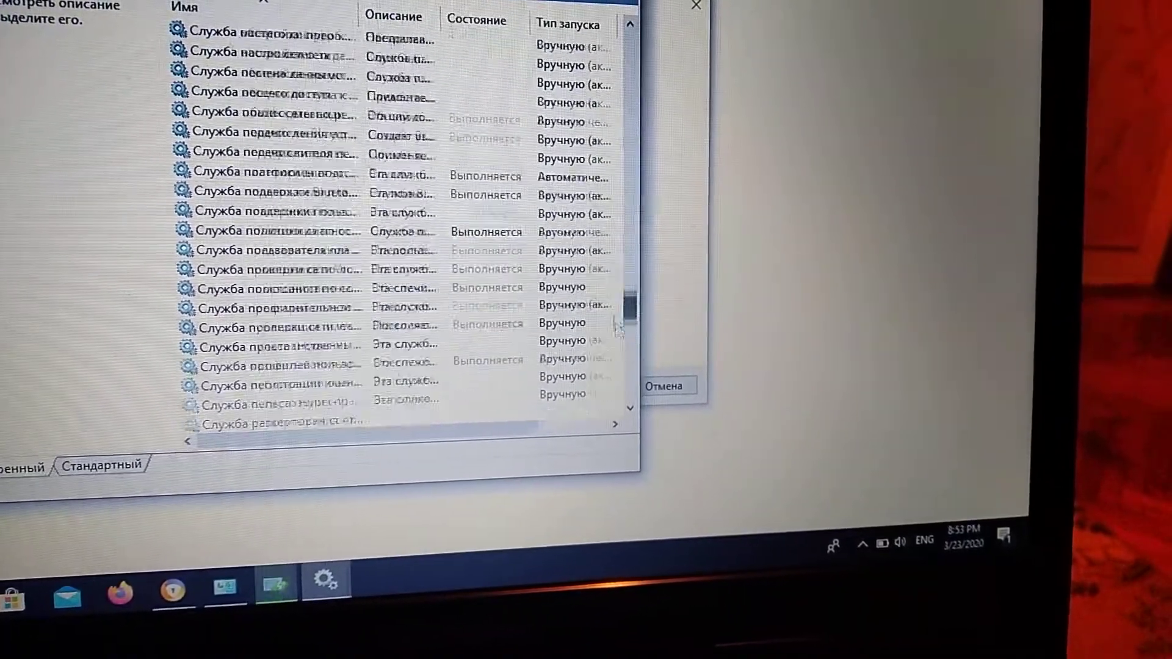
scroll("down", 3)
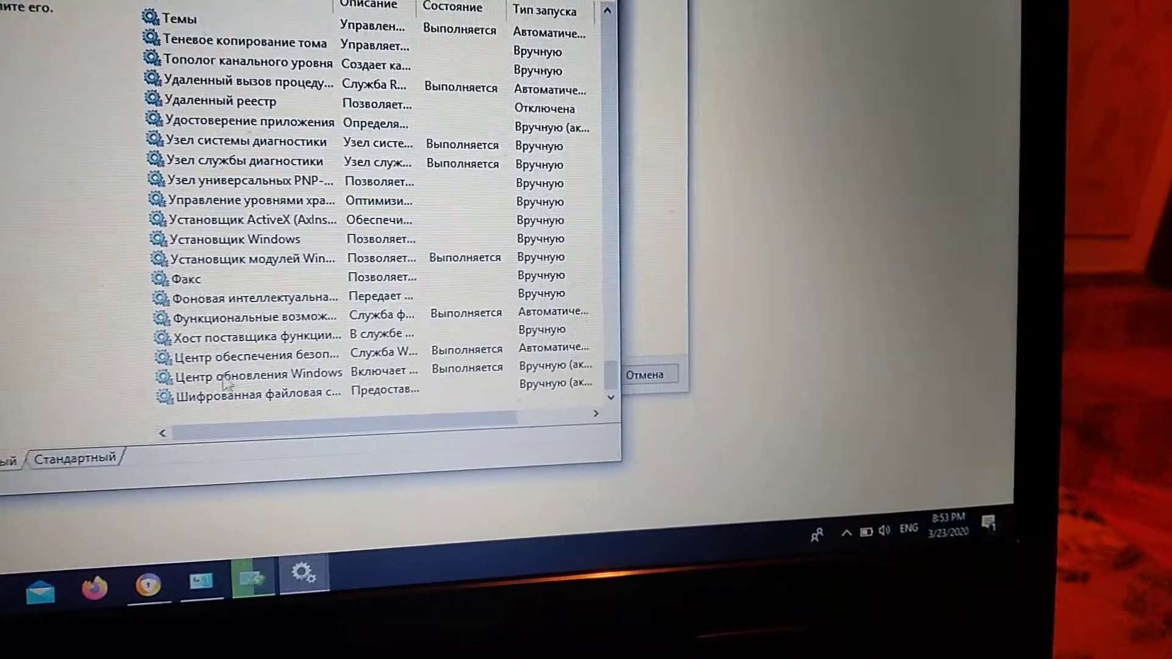
right_click(254, 374)
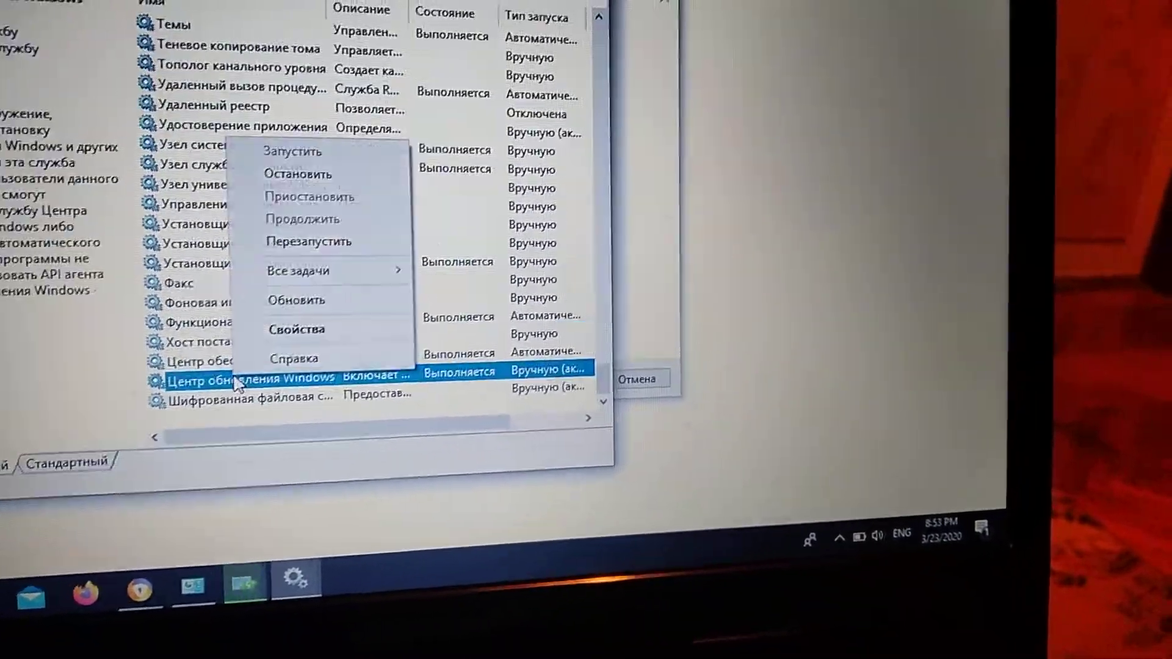